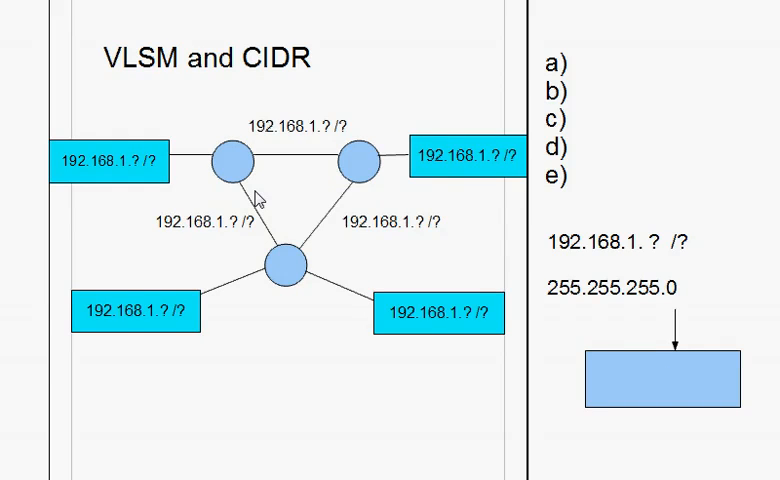
{"action": "mouse_move", "coordinate": [240, 185]}
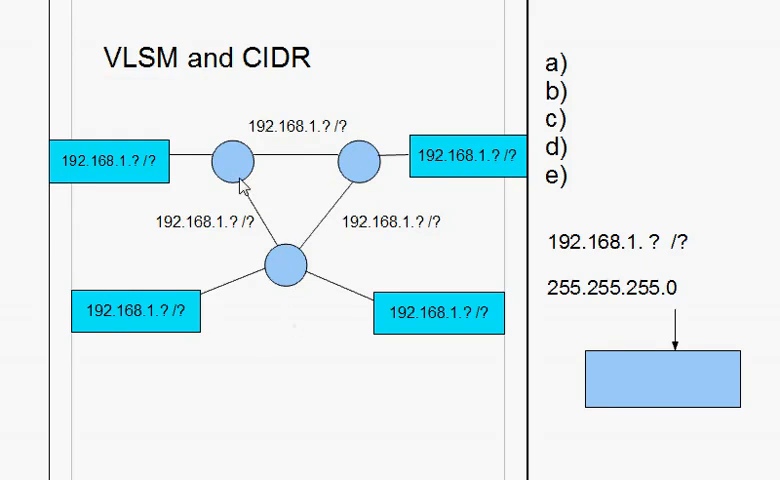
- Select and deselect the router circles and the right-hand network box
{"action": "left_click", "coordinate": [284, 268]}
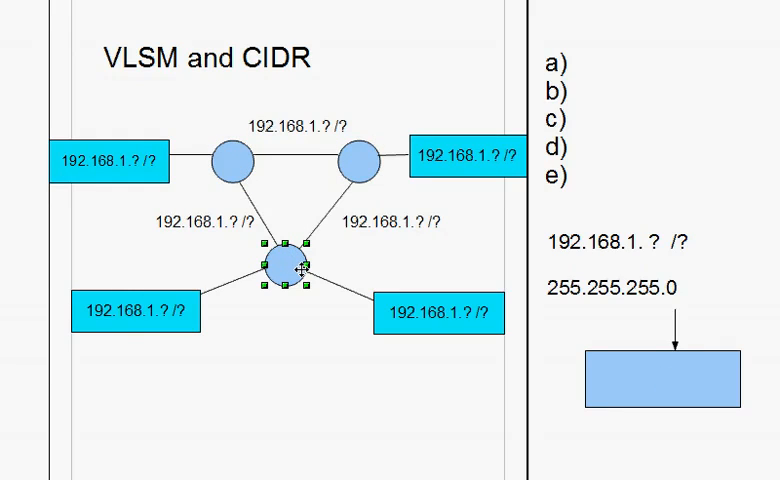
{"action": "mouse_move", "coordinate": [237, 165]}
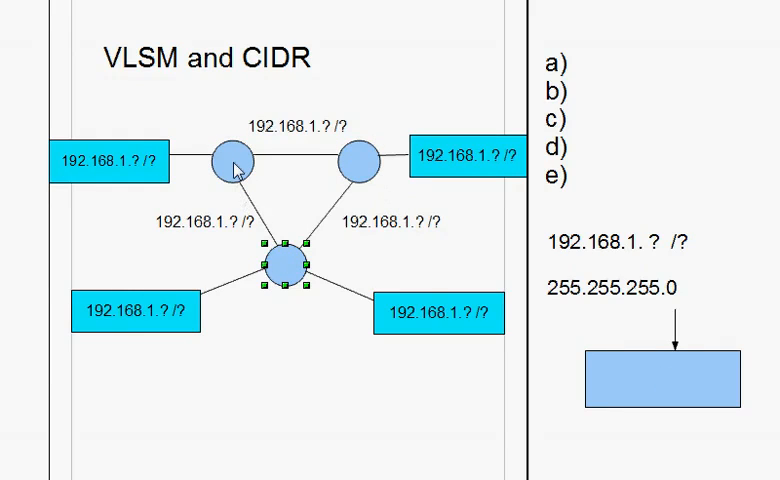
{"action": "mouse_move", "coordinate": [262, 177]}
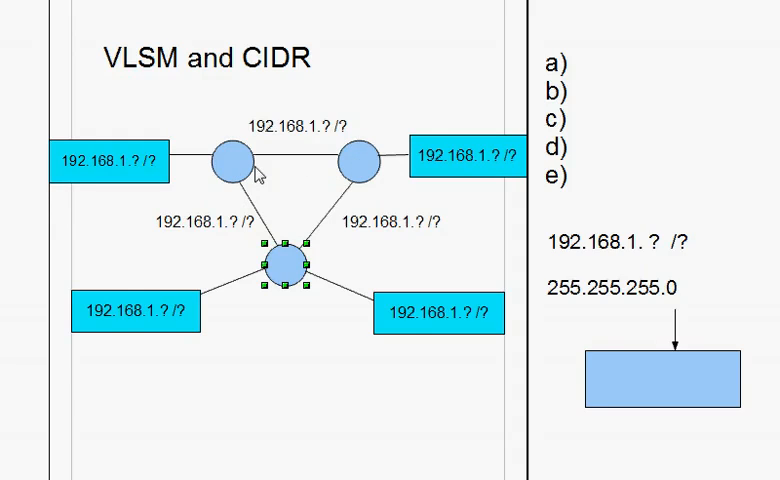
{"action": "mouse_move", "coordinate": [350, 150]}
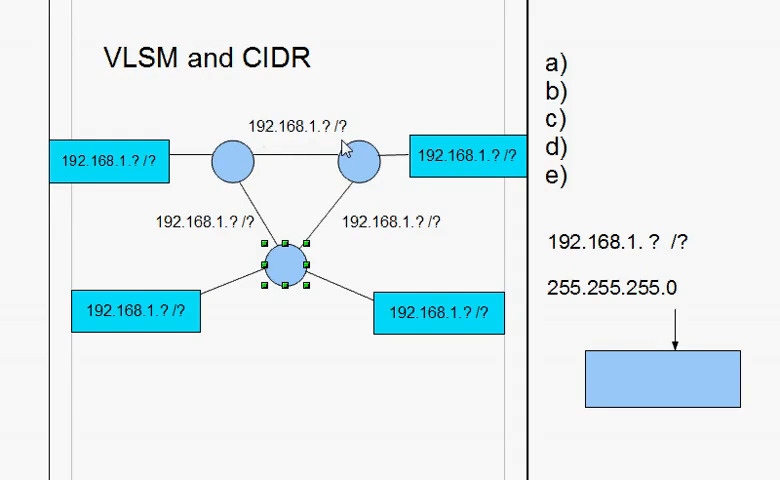
{"action": "mouse_move", "coordinate": [335, 225]}
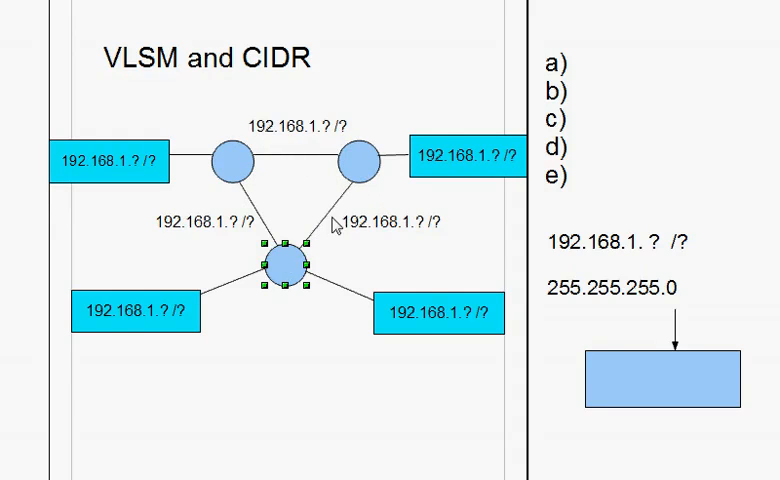
{"action": "left_click", "coordinate": [393, 222]}
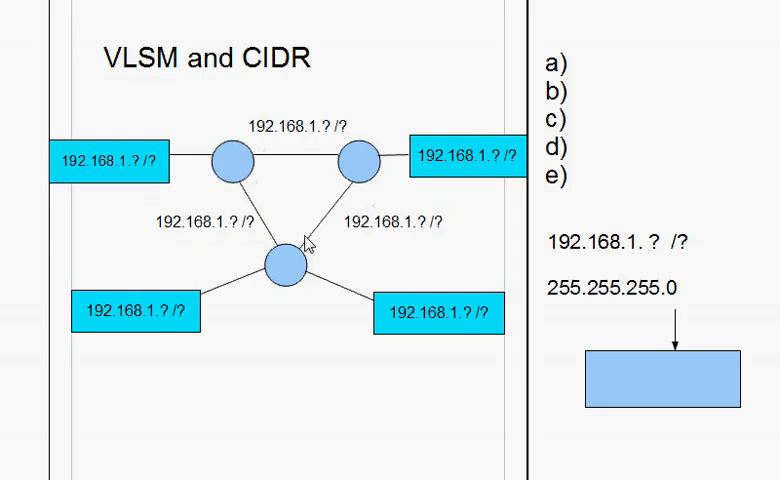
{"action": "left_click", "coordinate": [231, 160]}
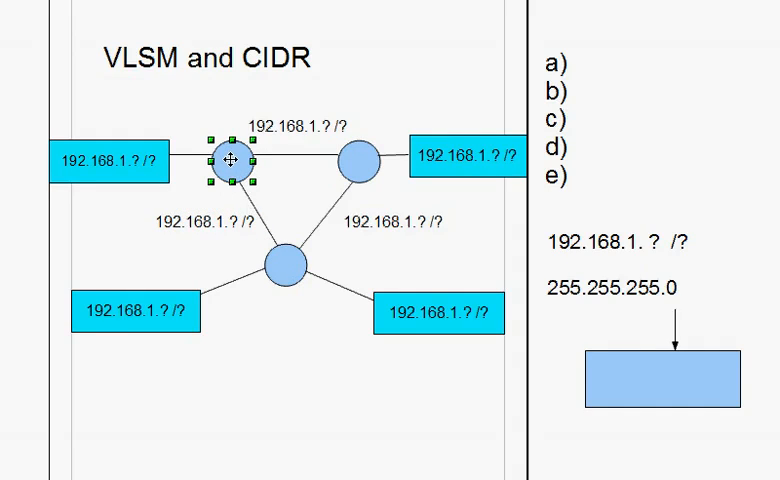
{"action": "mouse_move", "coordinate": [135, 165]}
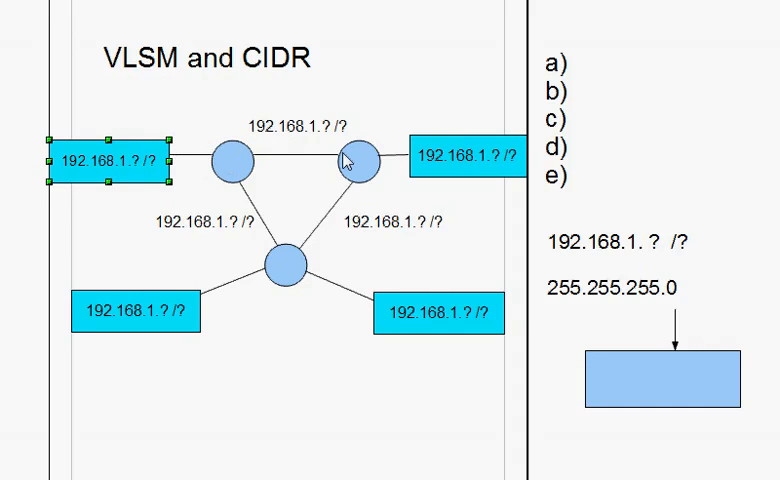
{"action": "left_click", "coordinate": [355, 162]}
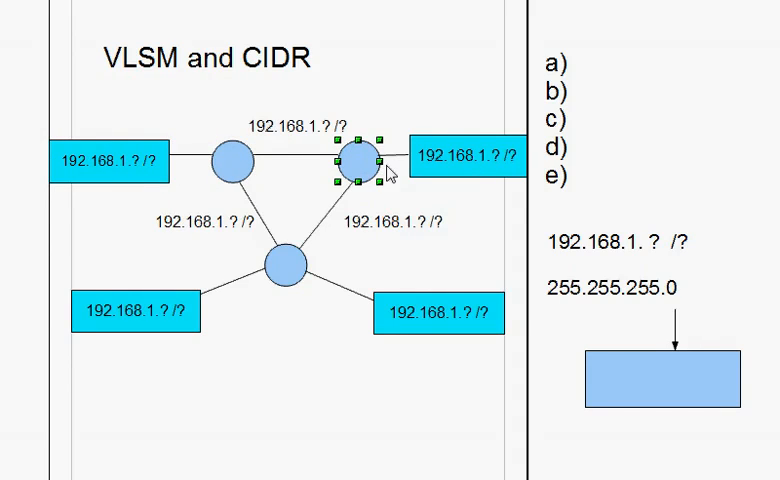
{"action": "left_click", "coordinate": [467, 157]}
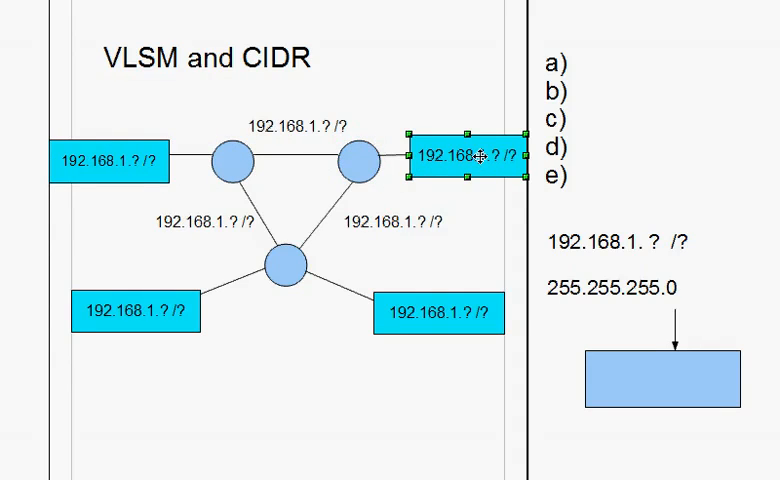
{"action": "left_click", "coordinate": [285, 270]}
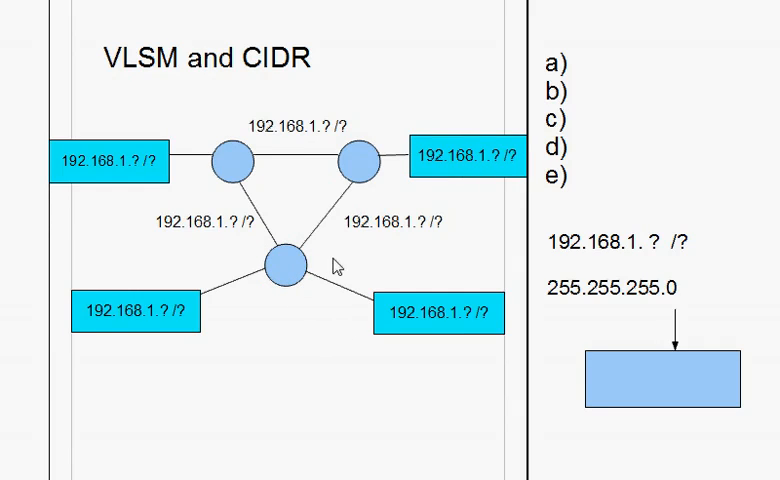
{"action": "mouse_move", "coordinate": [300, 278]}
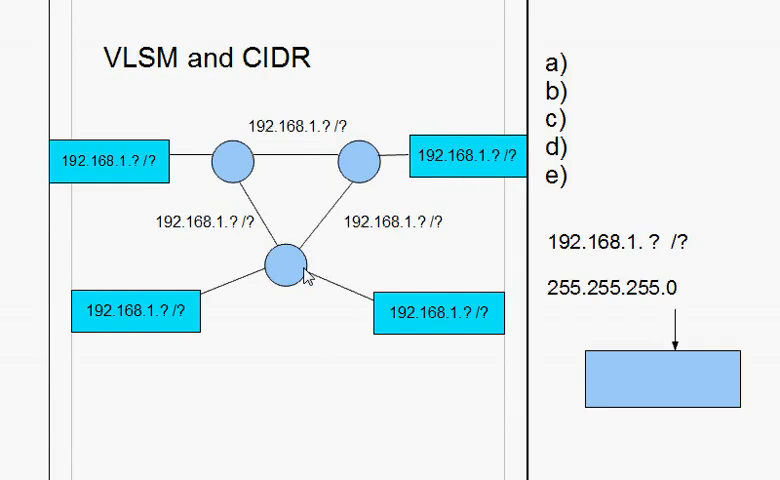
{"action": "mouse_move", "coordinate": [298, 262]}
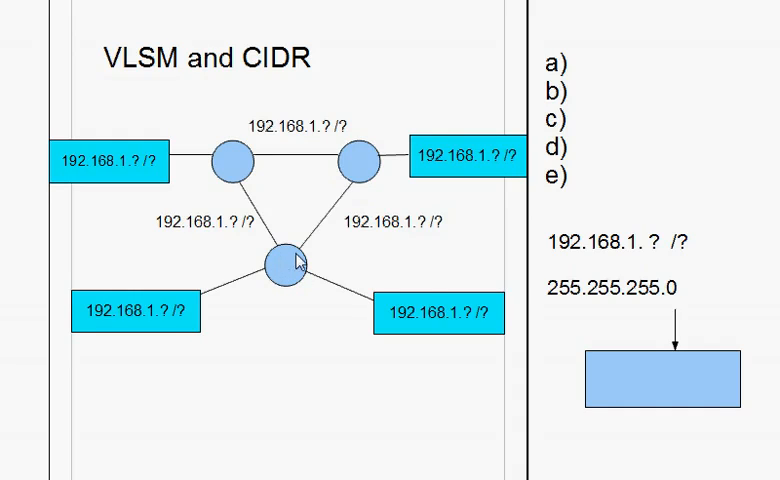
{"action": "mouse_move", "coordinate": [310, 285]}
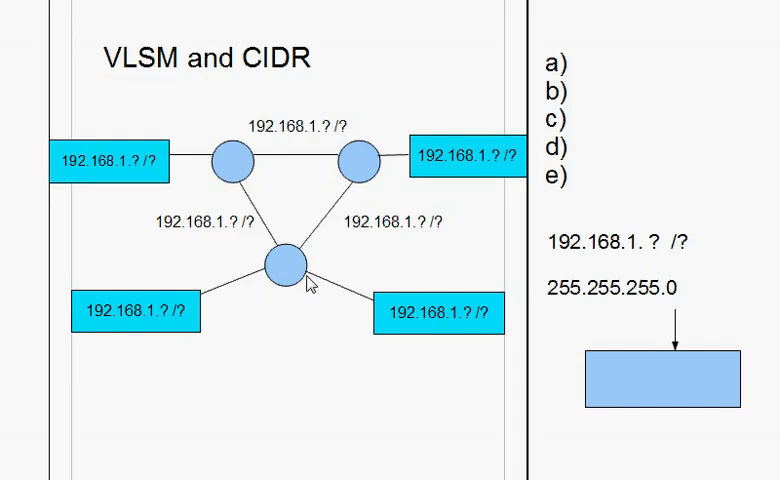
{"action": "left_click", "coordinate": [135, 312]}
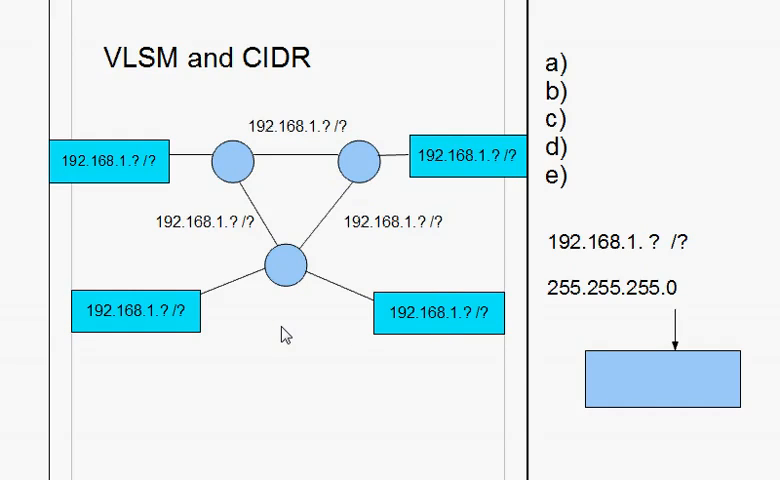
{"action": "left_click", "coordinate": [232, 160]}
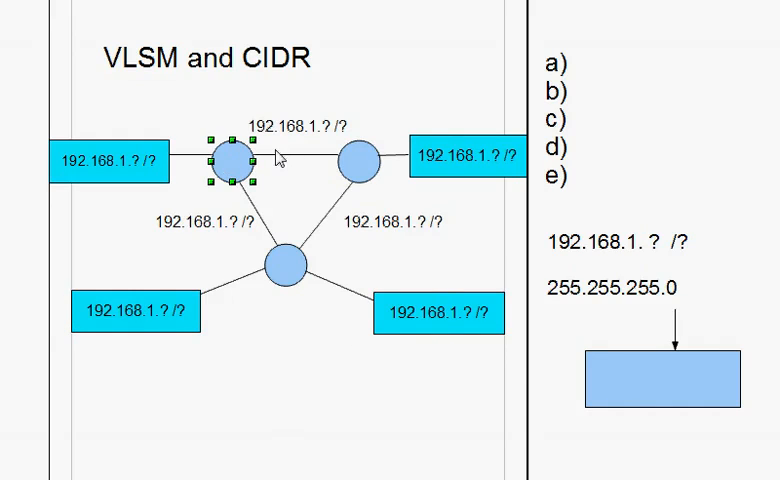
{"action": "mouse_move", "coordinate": [308, 283]}
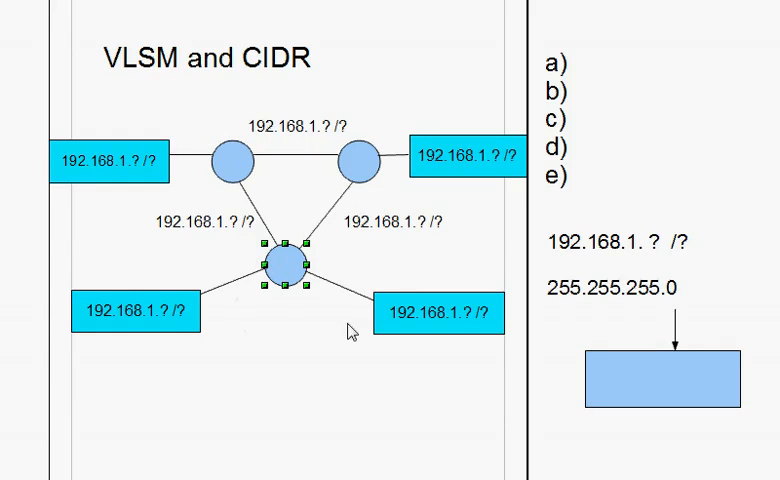
{"action": "left_click", "coordinate": [387, 358]}
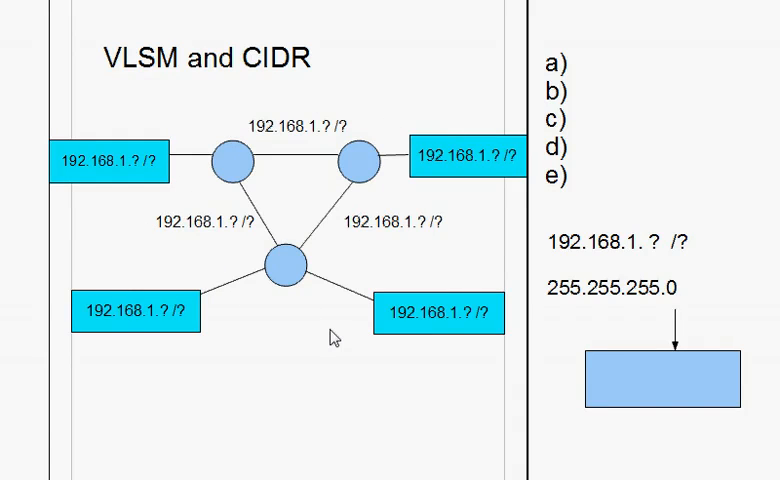
{"action": "mouse_move", "coordinate": [318, 357]}
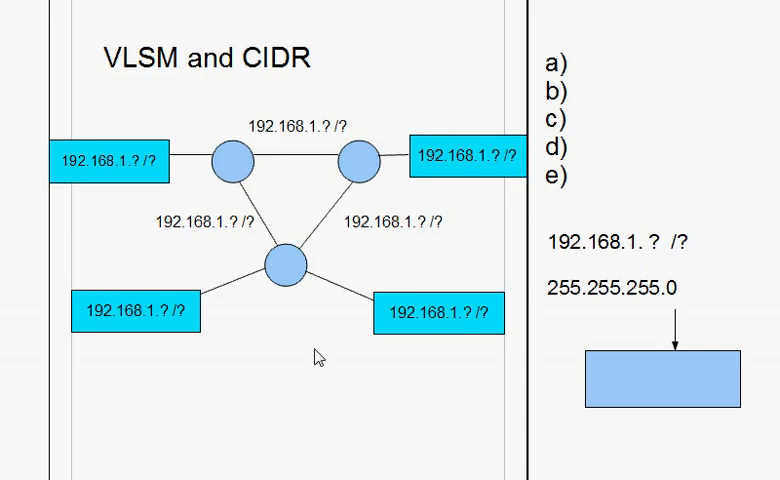
{"action": "mouse_move", "coordinate": [543, 254]}
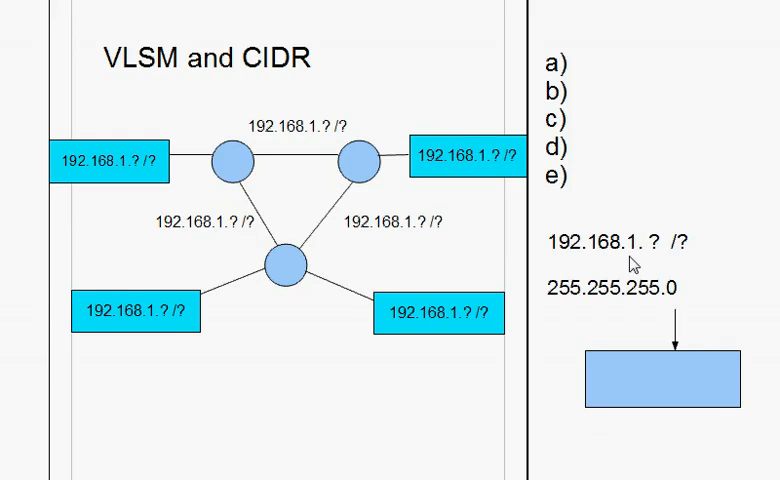
{"action": "mouse_move", "coordinate": [583, 260]}
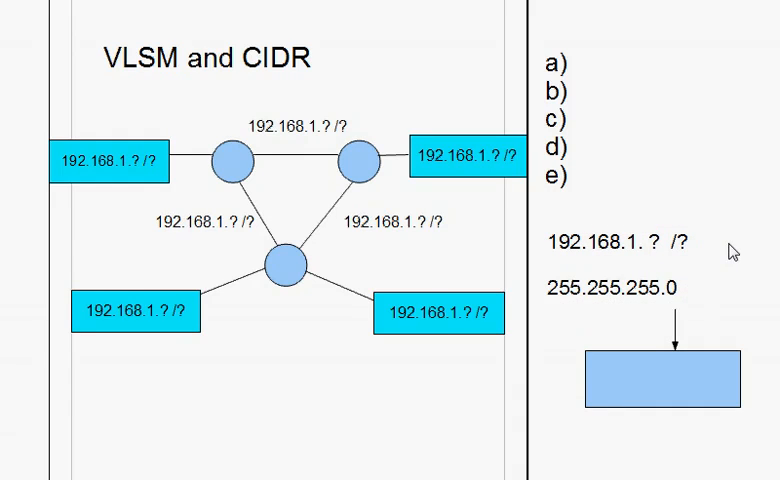
{"action": "mouse_move", "coordinate": [670, 262]}
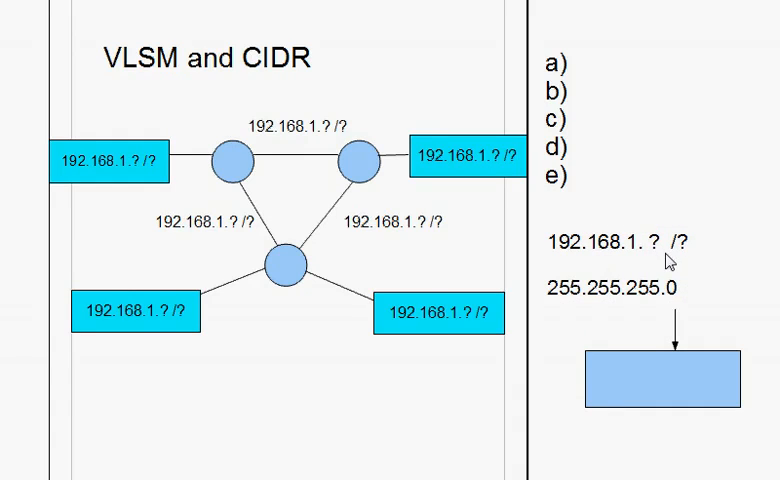
{"action": "mouse_move", "coordinate": [303, 361]}
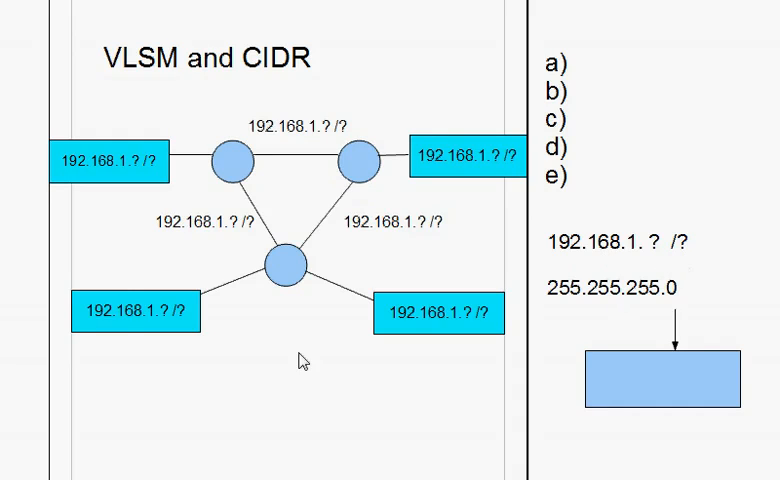
{"action": "mouse_move", "coordinate": [438, 389]}
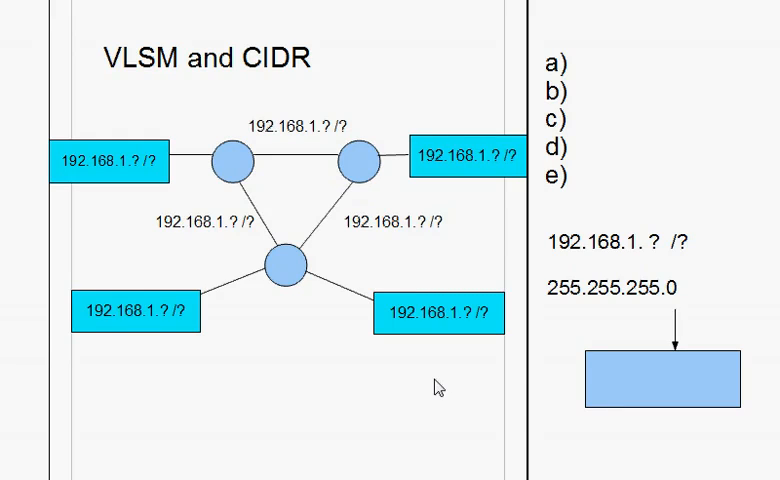
{"action": "mouse_move", "coordinate": [390, 218]}
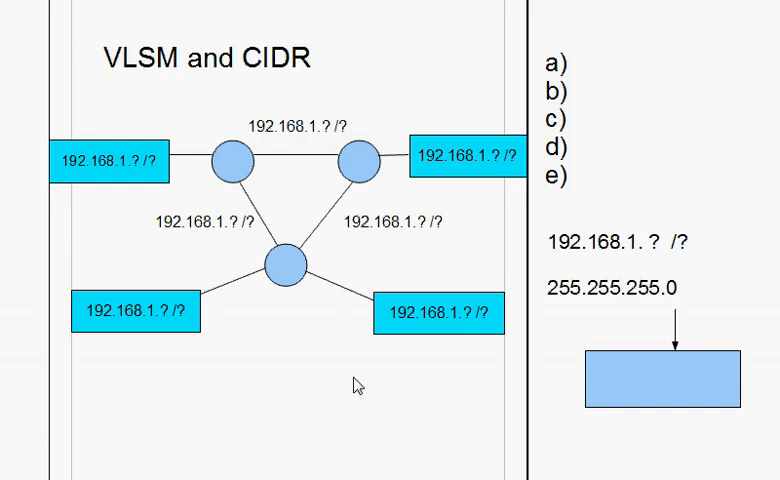
{"action": "mouse_move", "coordinate": [578, 303]}
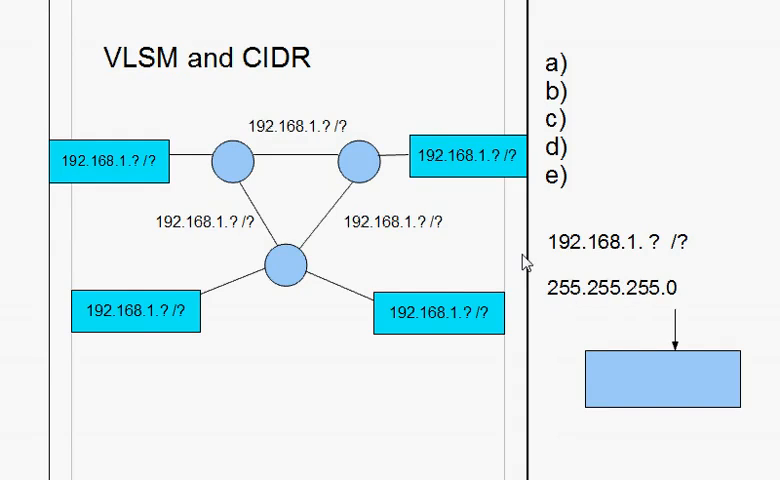
{"action": "mouse_move", "coordinate": [600, 305]}
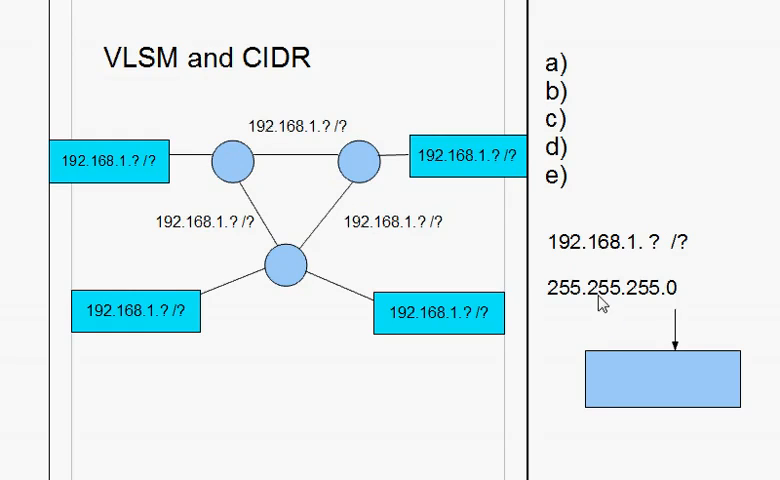
{"action": "mouse_move", "coordinate": [240, 155]}
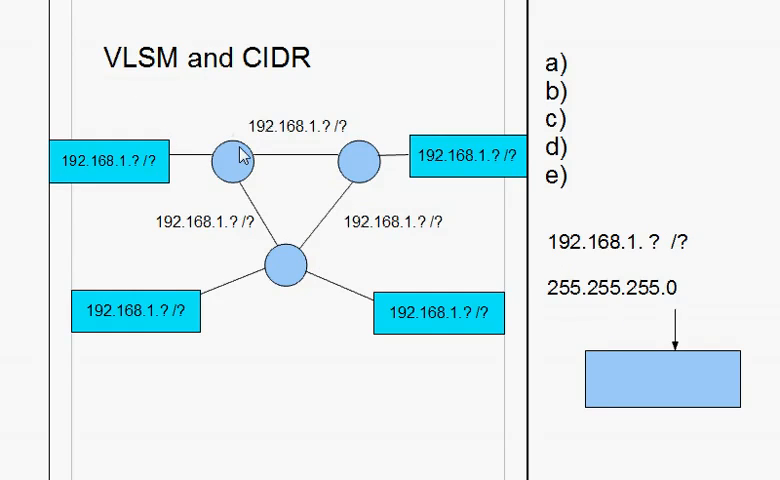
{"action": "mouse_move", "coordinate": [245, 150]}
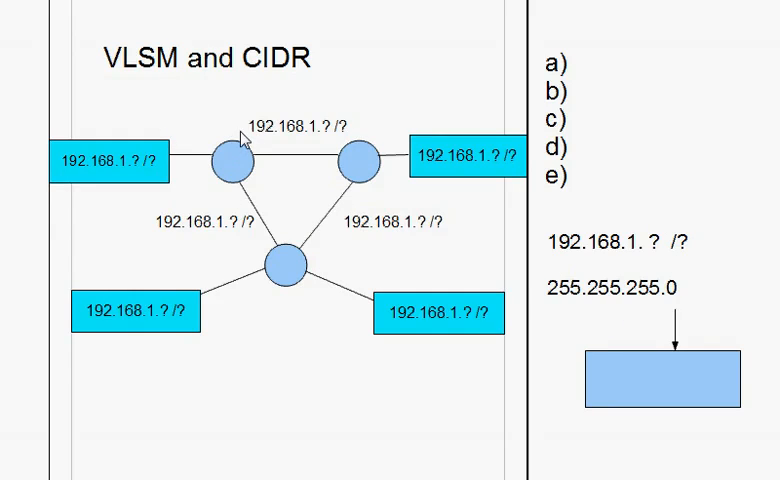
{"action": "mouse_move", "coordinate": [595, 308]}
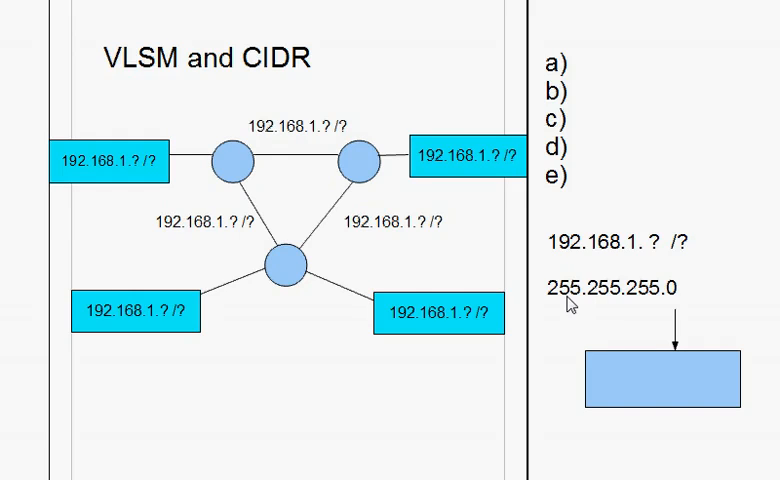
{"action": "mouse_move", "coordinate": [670, 298]}
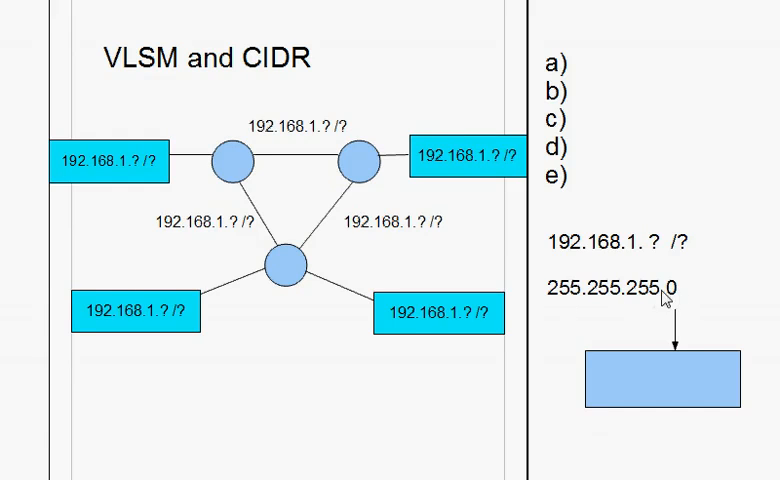
- Enter 11100000 in the blue box and change the mask's last octet to 224
{"action": "left_click", "coordinate": [660, 381]}
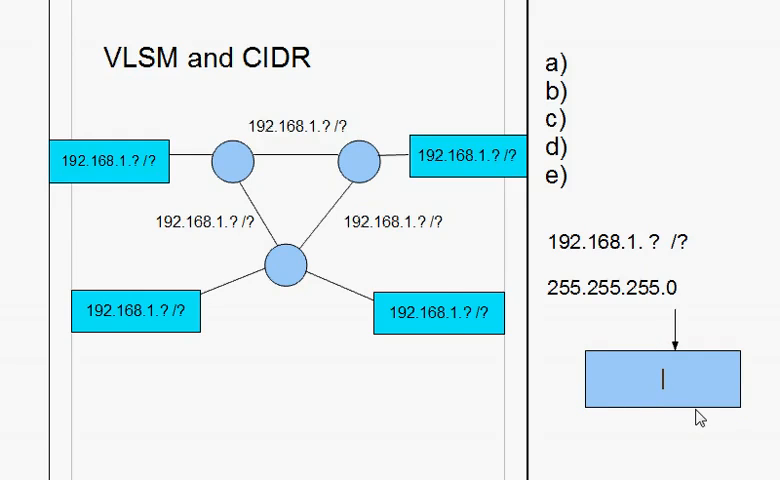
{"action": "type", "text": "11100000"}
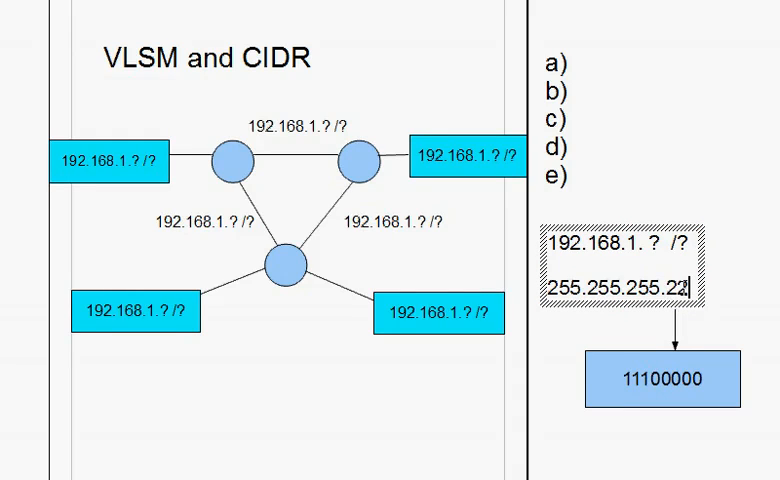
{"action": "type", "text": "4"}
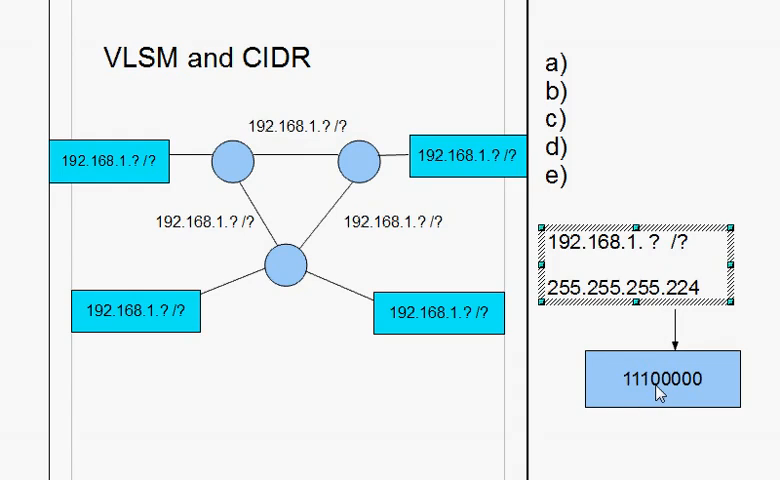
{"action": "mouse_move", "coordinate": [681, 433]}
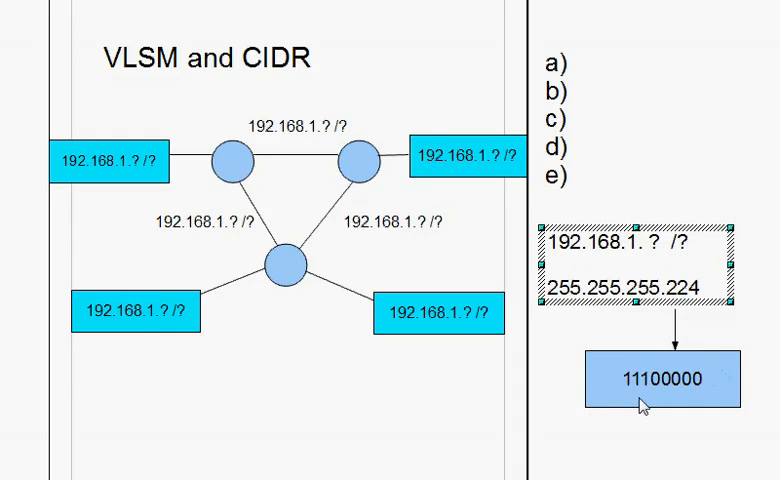
{"action": "mouse_move", "coordinate": [637, 407]}
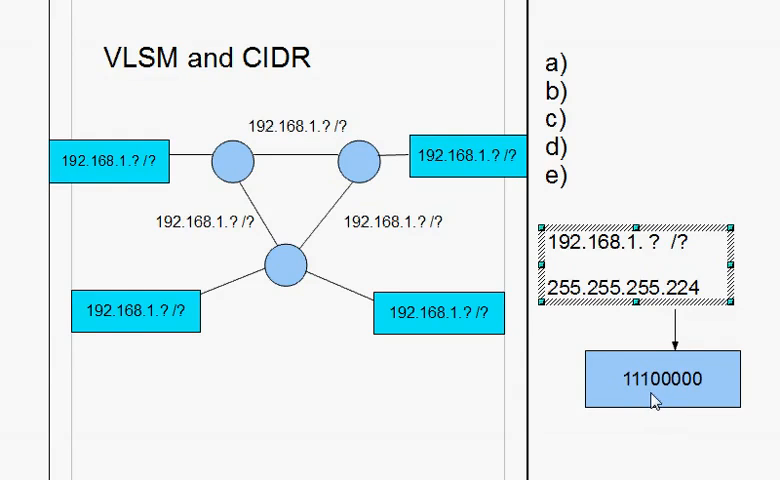
{"action": "mouse_move", "coordinate": [643, 378]}
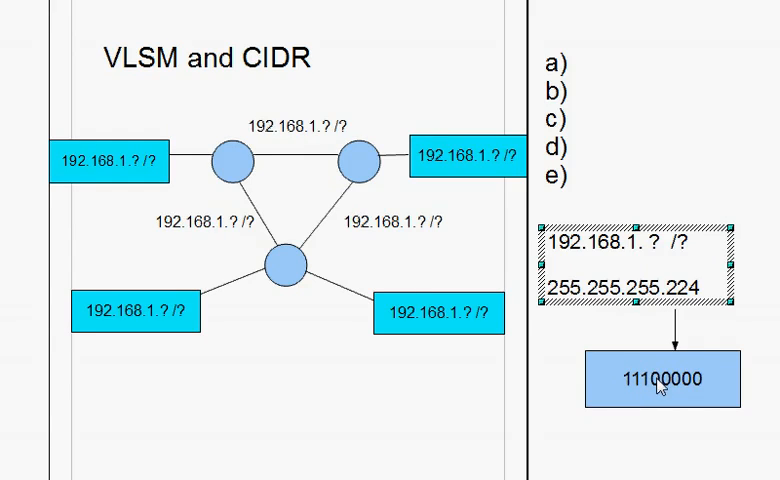
{"action": "mouse_move", "coordinate": [705, 388]}
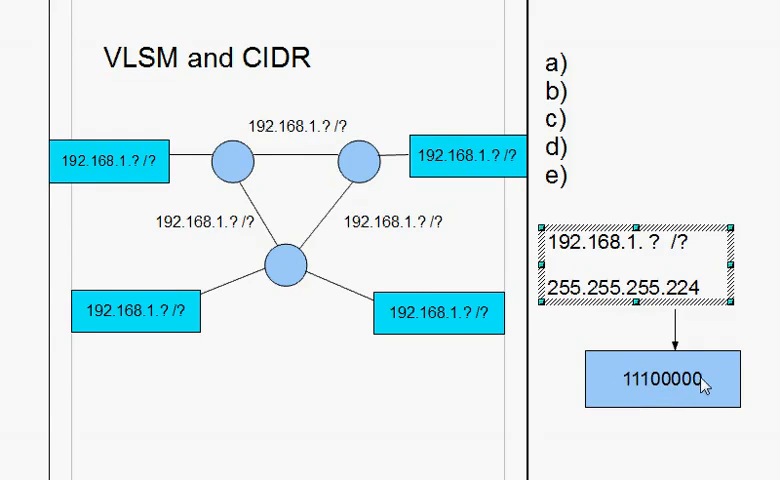
{"action": "mouse_move", "coordinate": [650, 390]}
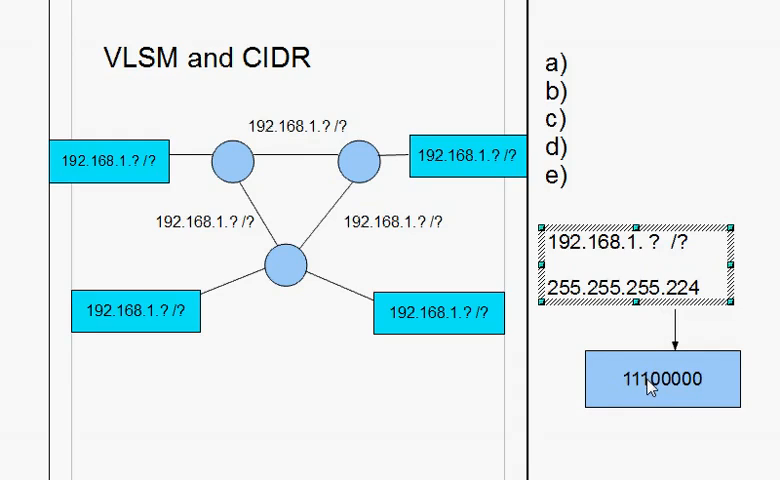
{"action": "mouse_move", "coordinate": [128, 163]}
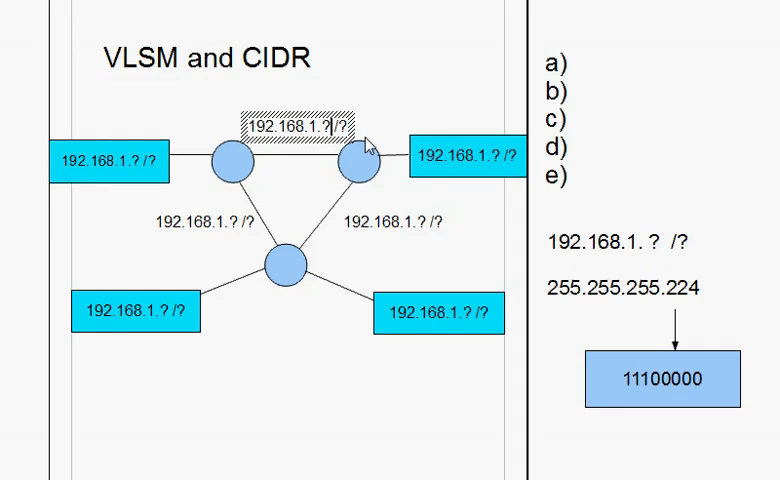
- Edit the network address labels and move the 192.168.1.96 /27 label beside the left link
{"action": "type", "text": "0"}
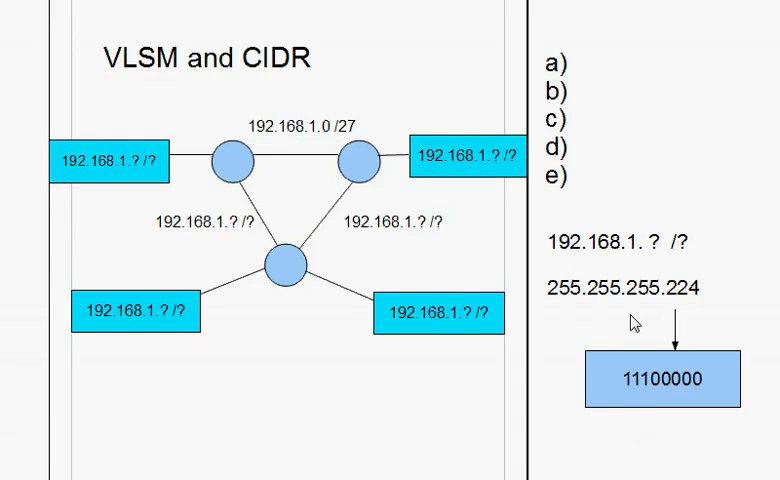
{"action": "mouse_move", "coordinate": [622, 398]}
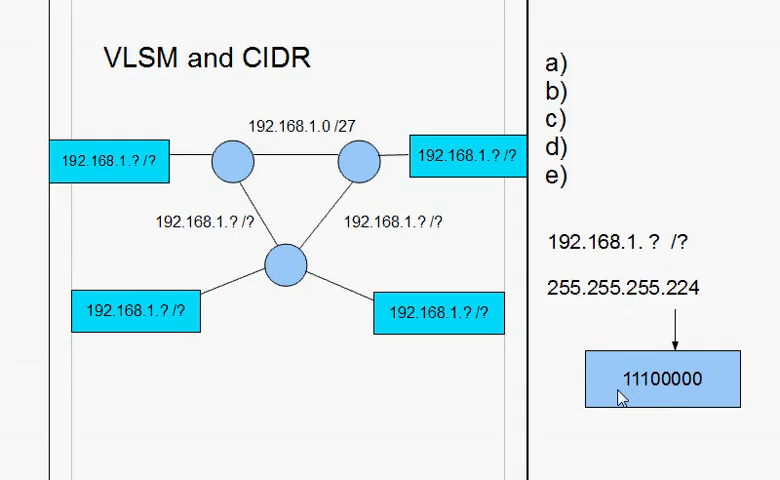
{"action": "left_click", "coordinate": [113, 160]}
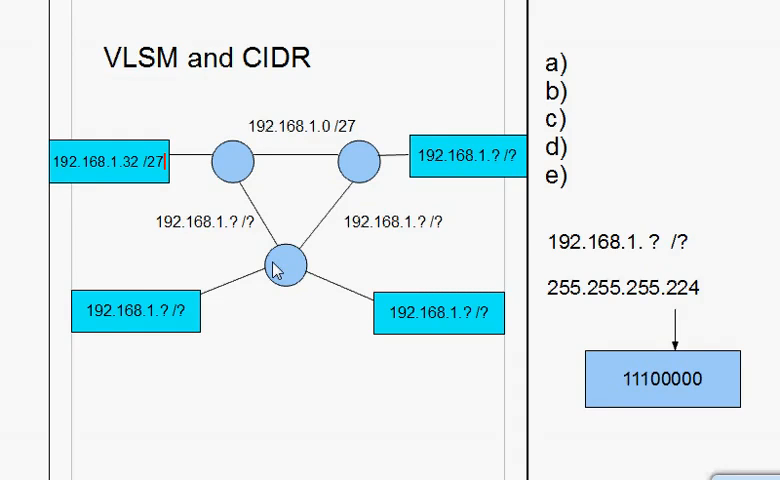
{"action": "mouse_move", "coordinate": [495, 160]}
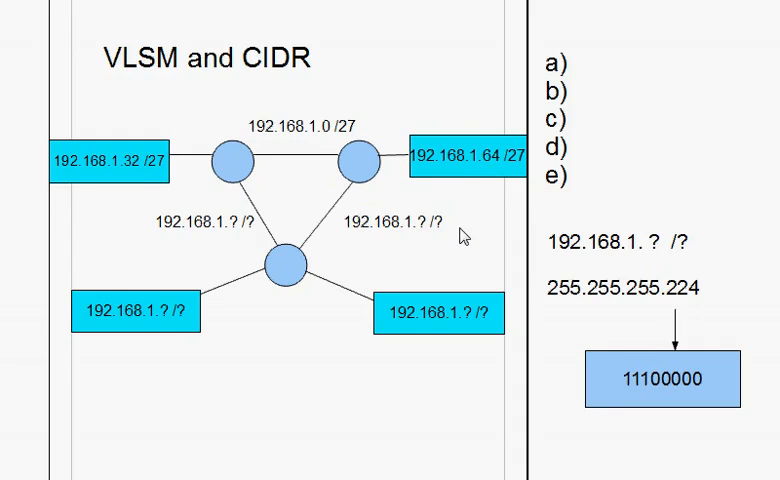
{"action": "left_click", "coordinate": [205, 222]}
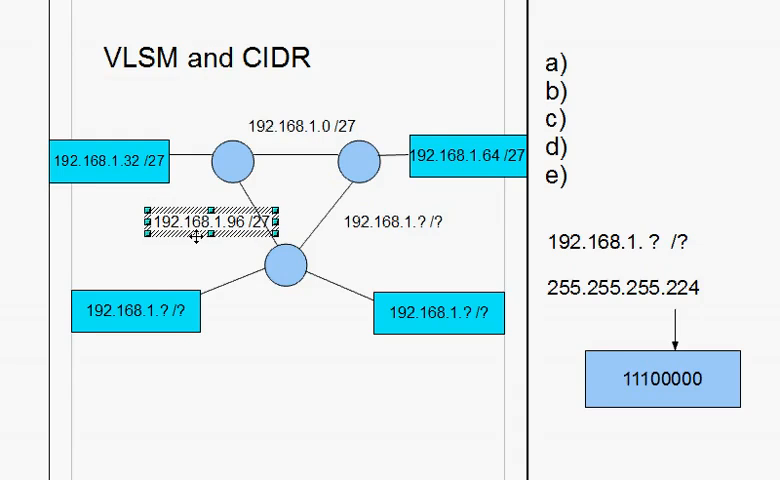
{"action": "left_click_drag", "start_coordinate": [210, 222], "coordinate": [400, 222]}
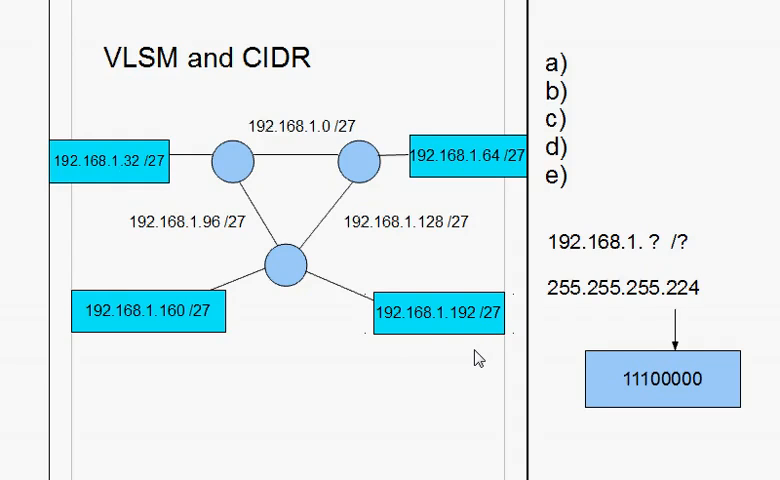
- Select the 192.168.1.64 /27 network box
{"action": "left_click", "coordinate": [467, 158]}
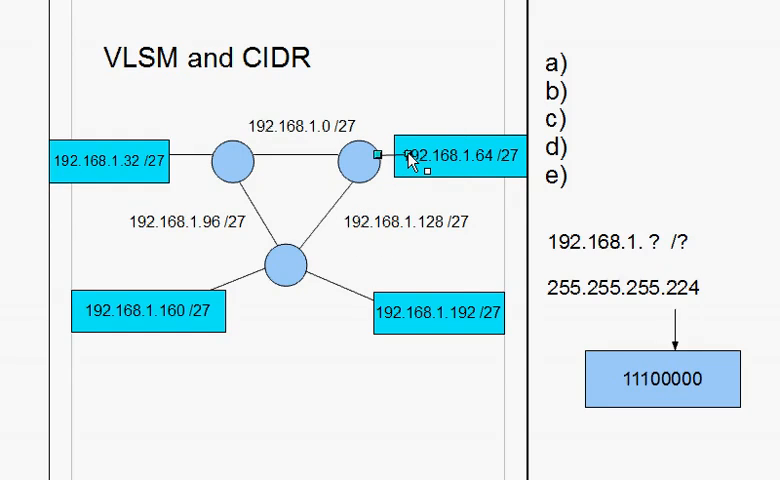
{"action": "mouse_move", "coordinate": [410, 200]}
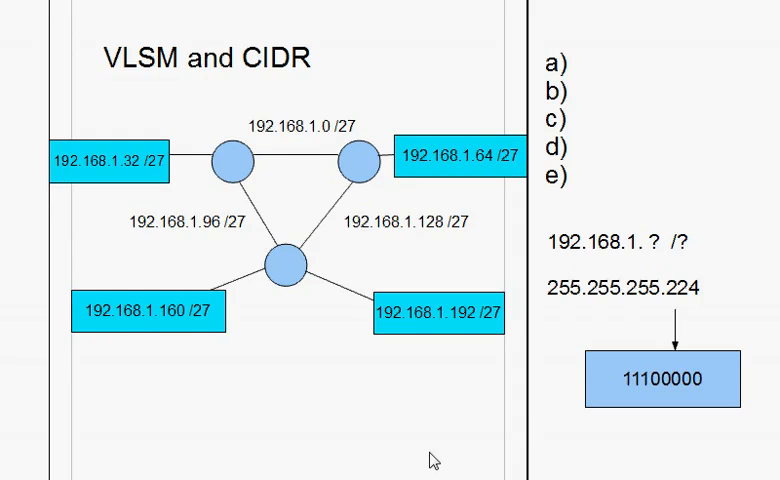
{"action": "mouse_move", "coordinate": [558, 322]}
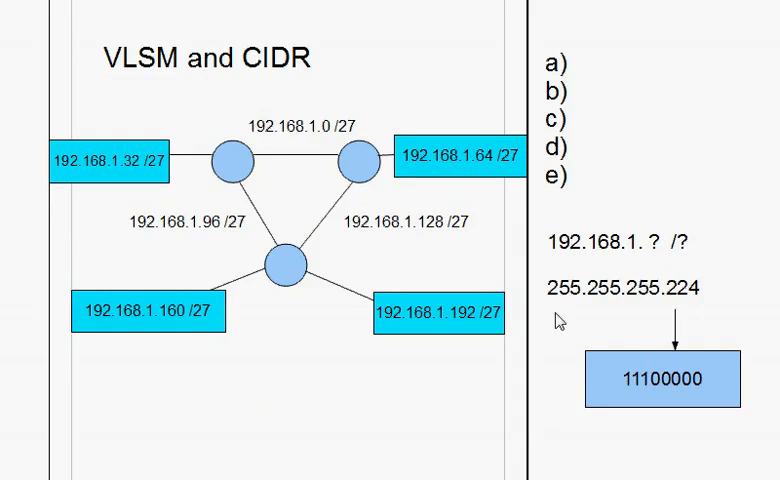
{"action": "mouse_move", "coordinate": [618, 305]}
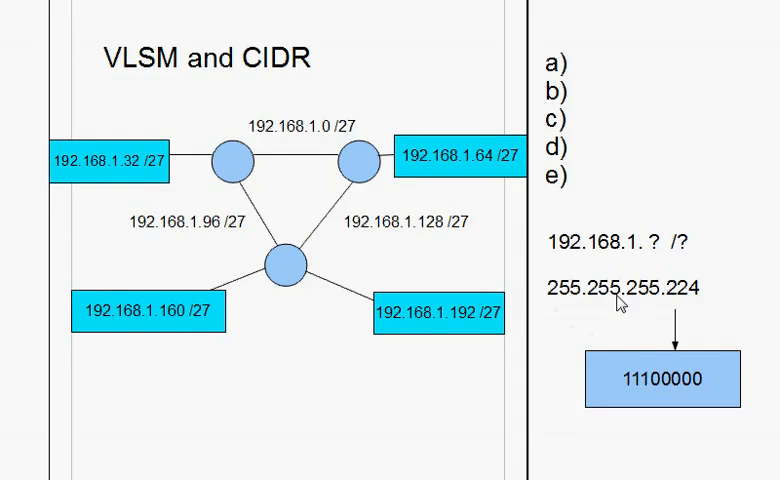
{"action": "mouse_move", "coordinate": [688, 300]}
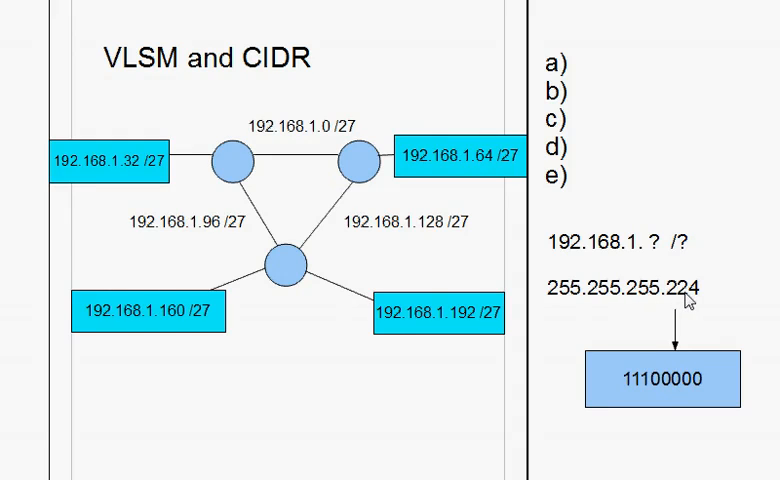
{"action": "mouse_move", "coordinate": [720, 376]}
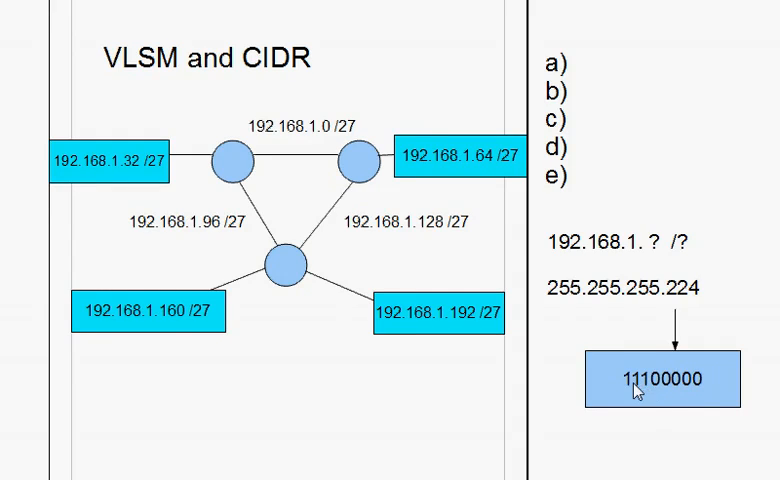
{"action": "mouse_move", "coordinate": [360, 358]}
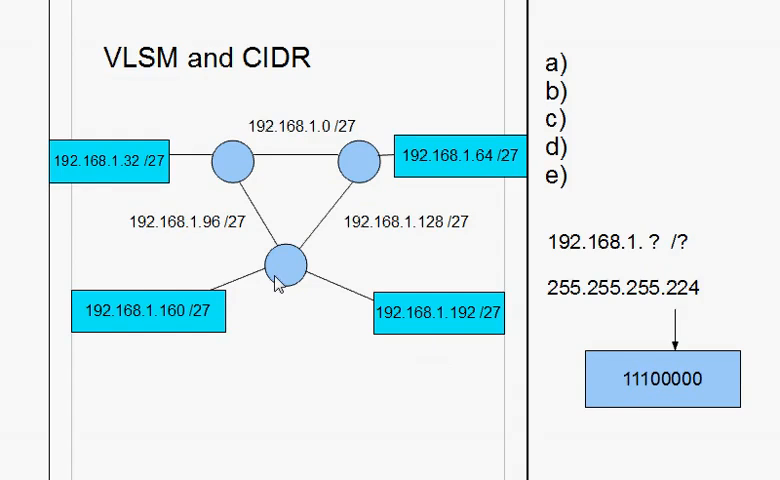
{"action": "mouse_move", "coordinate": [182, 170]}
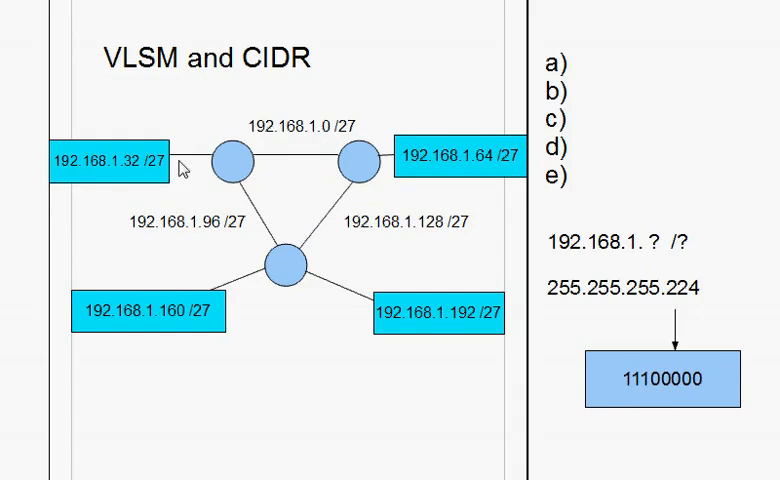
{"action": "mouse_move", "coordinate": [456, 166]}
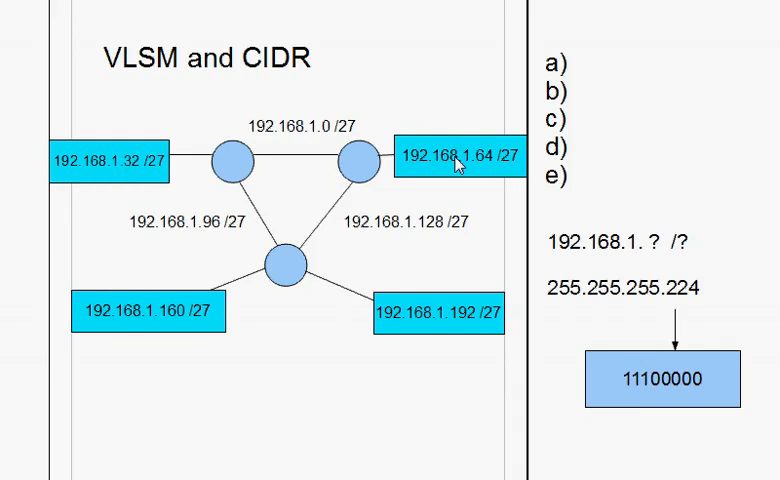
{"action": "mouse_move", "coordinate": [192, 321]}
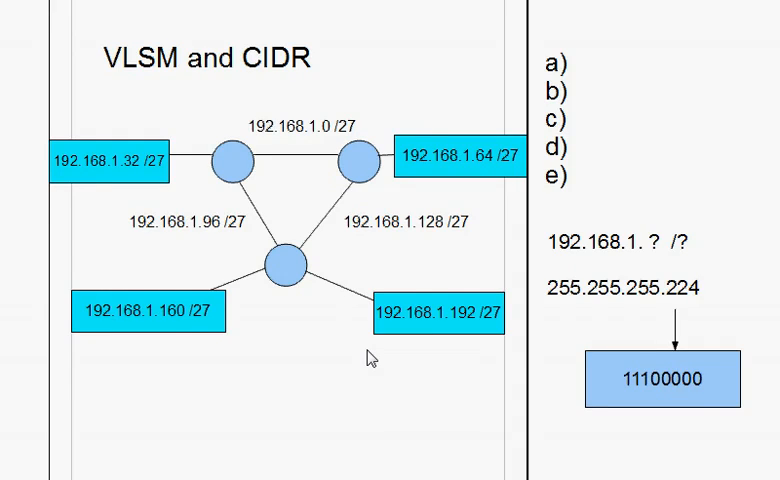
{"action": "mouse_move", "coordinate": [300, 405]}
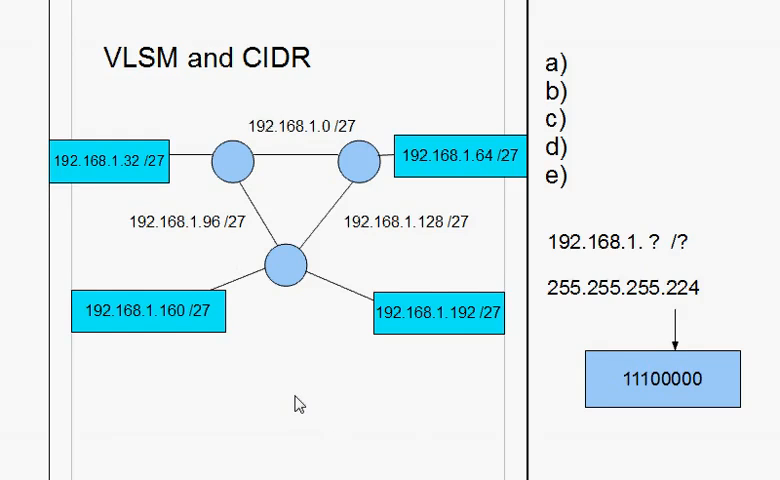
{"action": "mouse_move", "coordinate": [230, 160]}
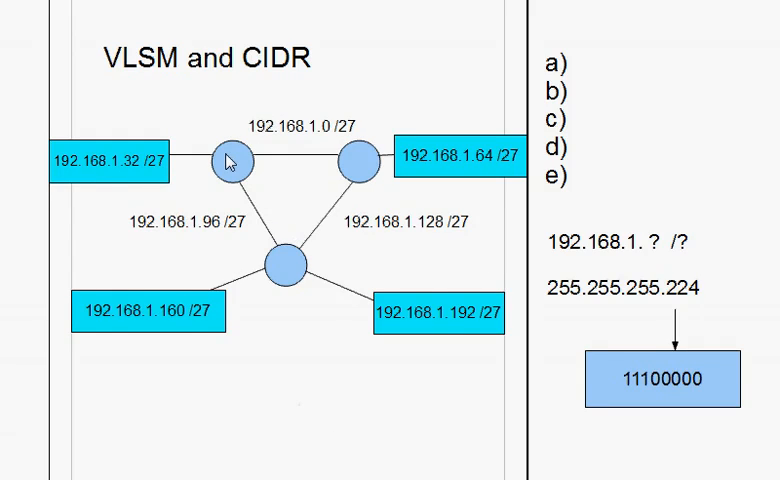
{"action": "mouse_move", "coordinate": [100, 128]}
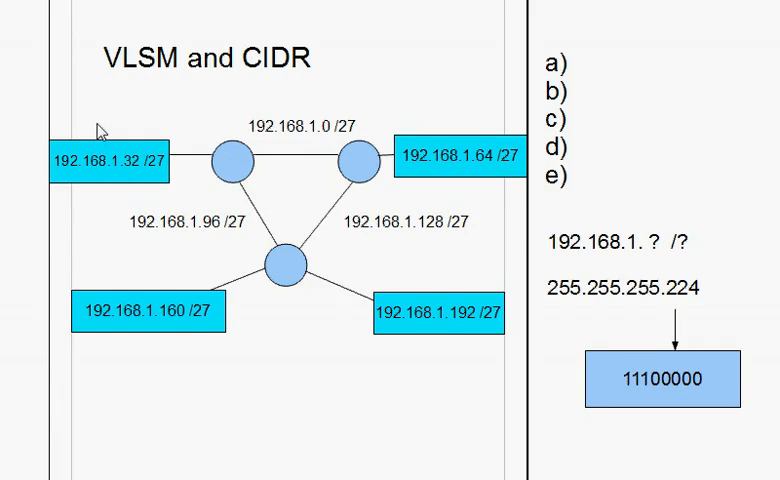
{"action": "mouse_move", "coordinate": [162, 175]}
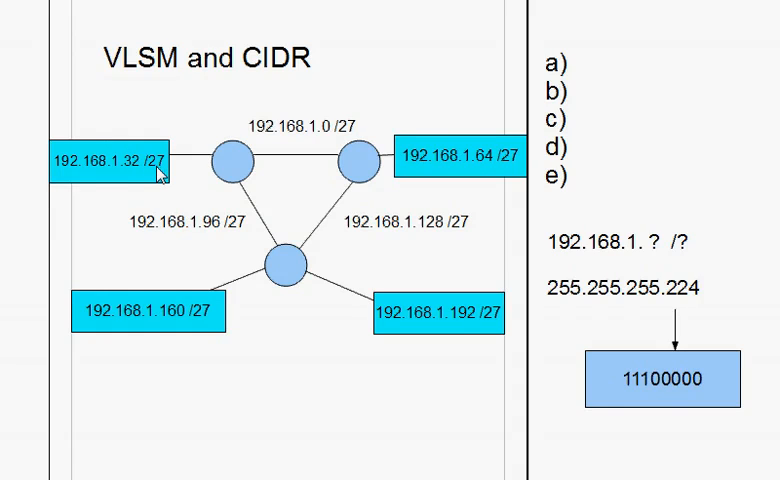
{"action": "mouse_move", "coordinate": [399, 94]}
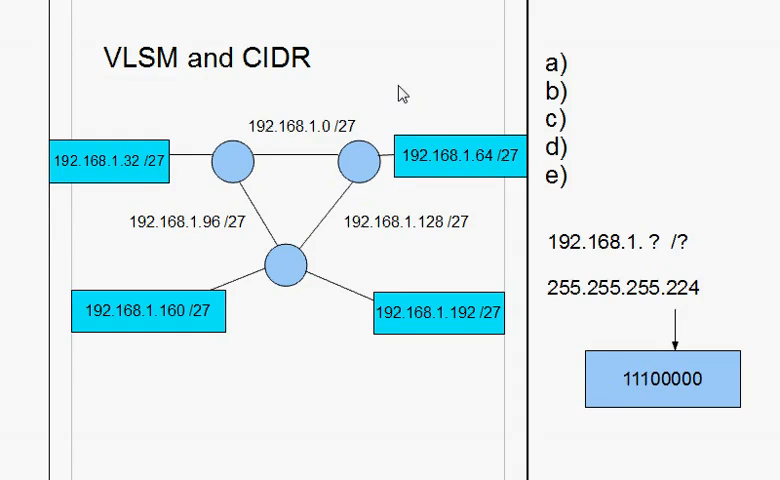
{"action": "mouse_move", "coordinate": [33, 340]}
{"action": "type", "text": "Each"}
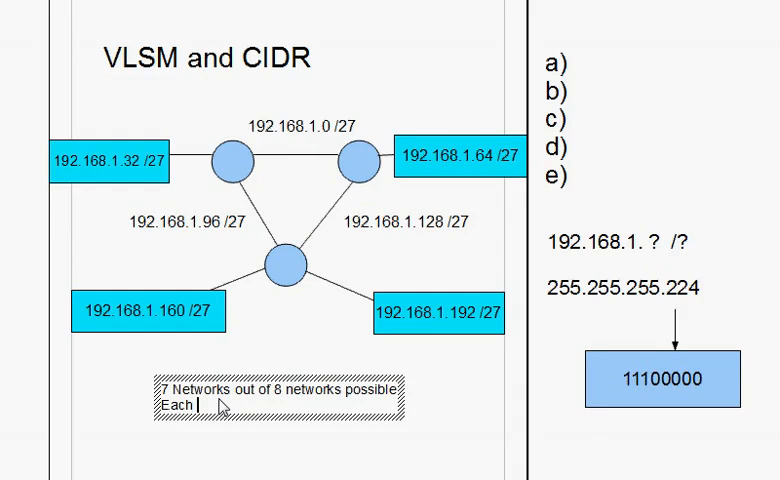
- Type 'network is maximum 32 hosts' to complete the note's second line
{"action": "type", "text": "network is maximum 32 hosts"}
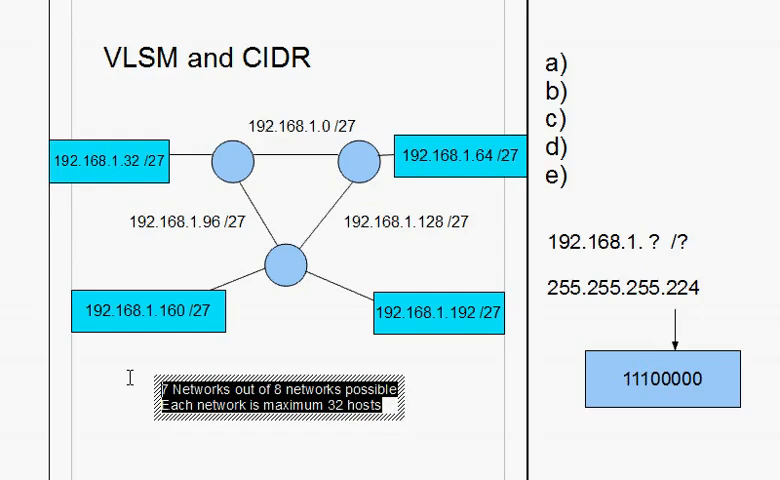